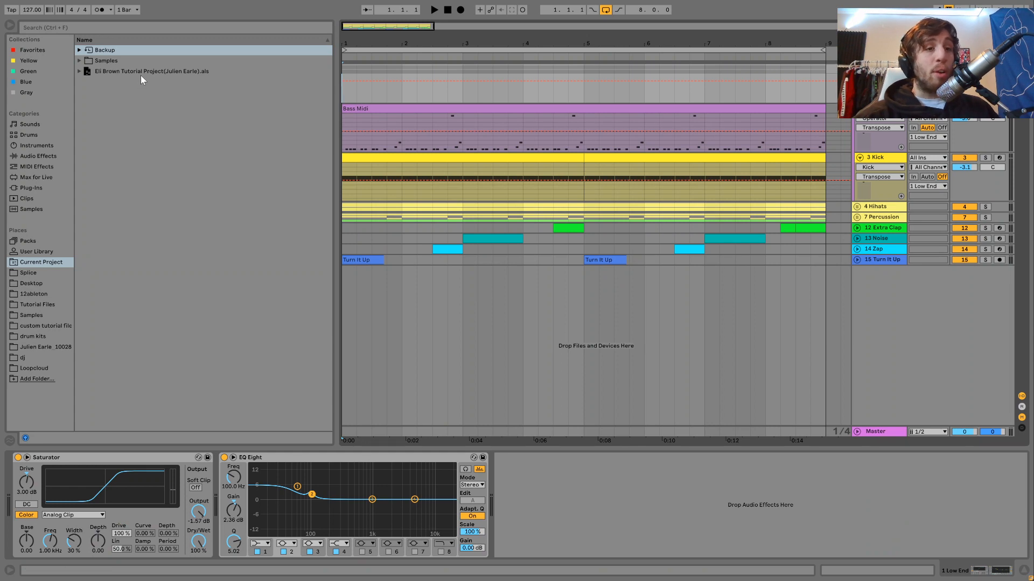
Load the project, loop playback, and solo the bass and 3 Kick tracks together
{"action": "left_click", "coordinate": [150, 72]}
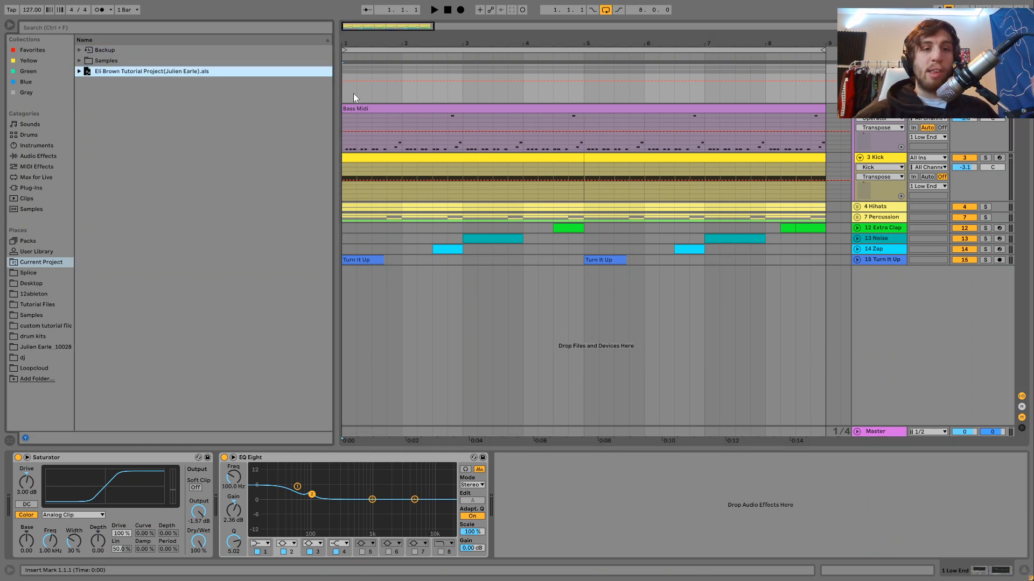
{"action": "mouse_move", "coordinate": [348, 96]}
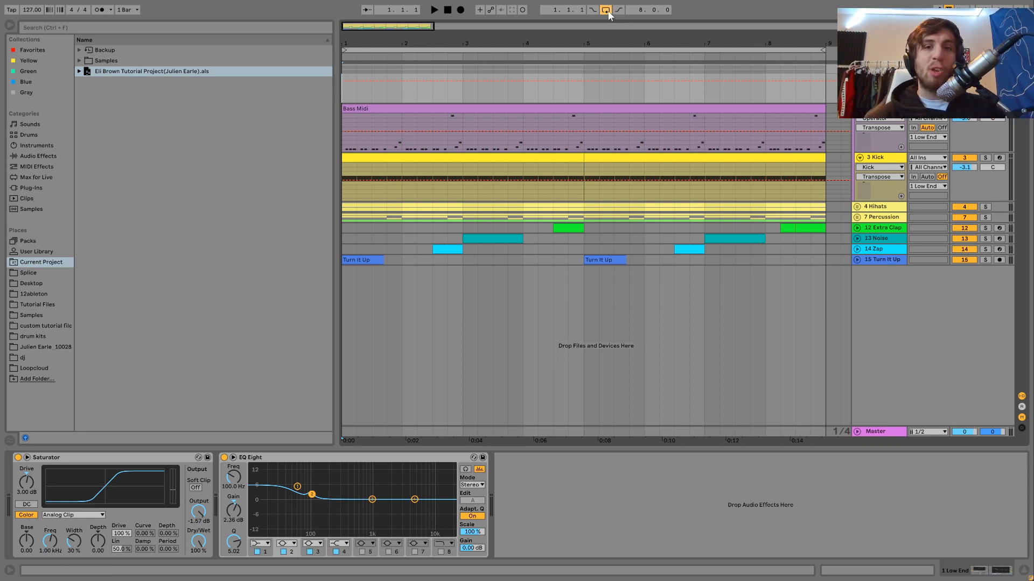
{"action": "left_click", "coordinate": [607, 10]}
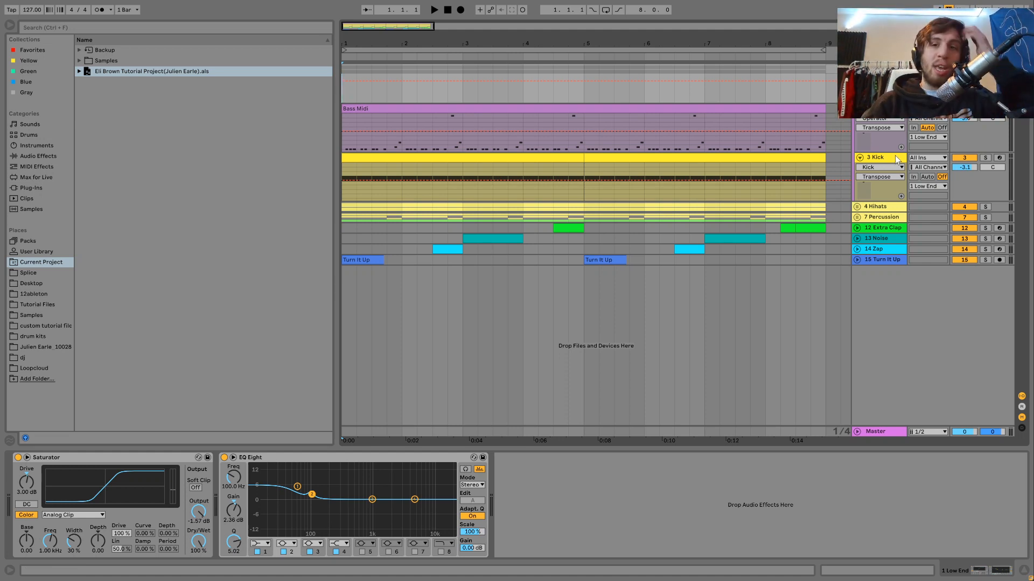
{"action": "left_click", "coordinate": [432, 10]}
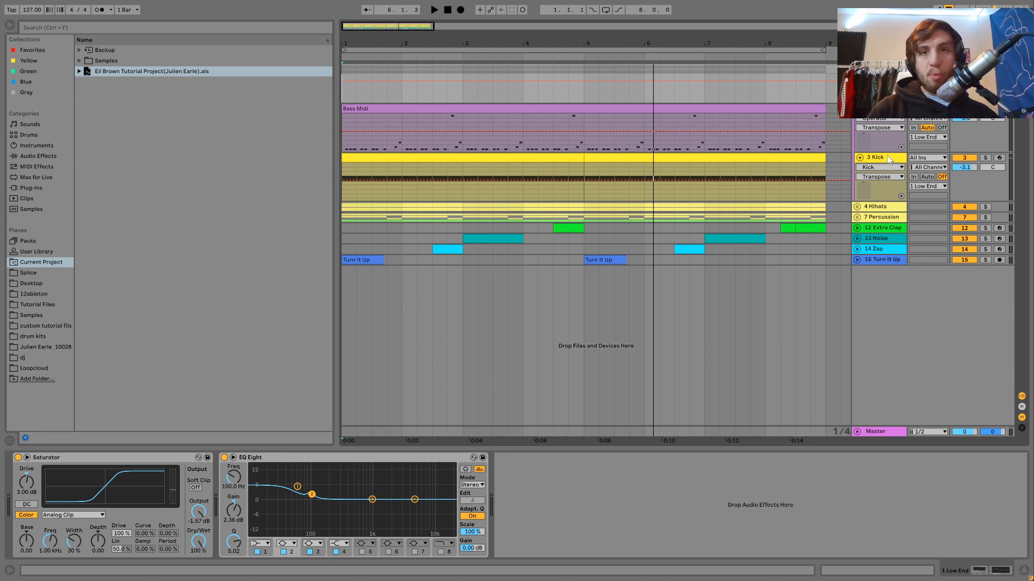
{"action": "mouse_move", "coordinate": [887, 153]}
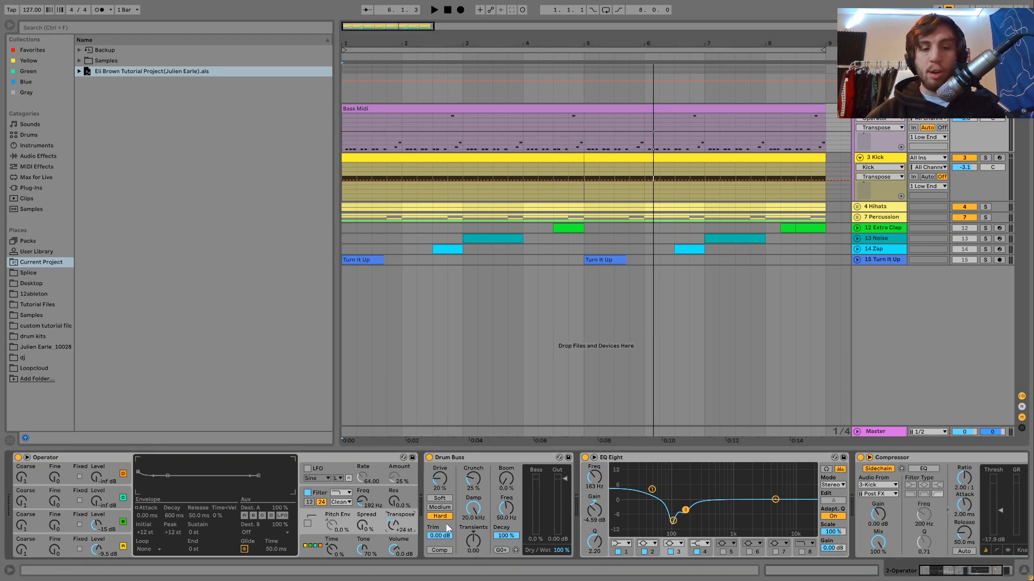
{"action": "left_click", "coordinate": [433, 9]}
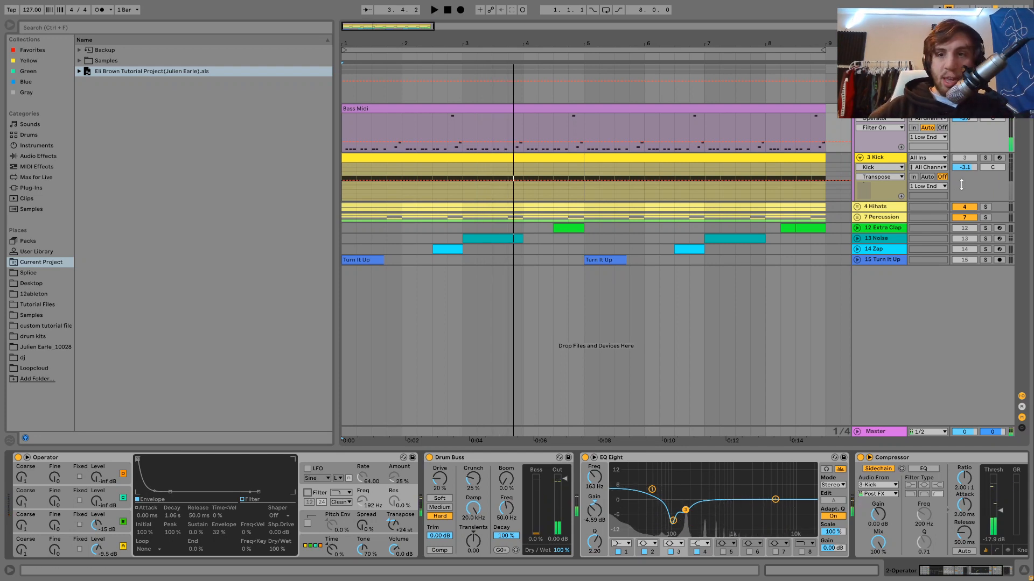
{"action": "left_click", "coordinate": [985, 157]}
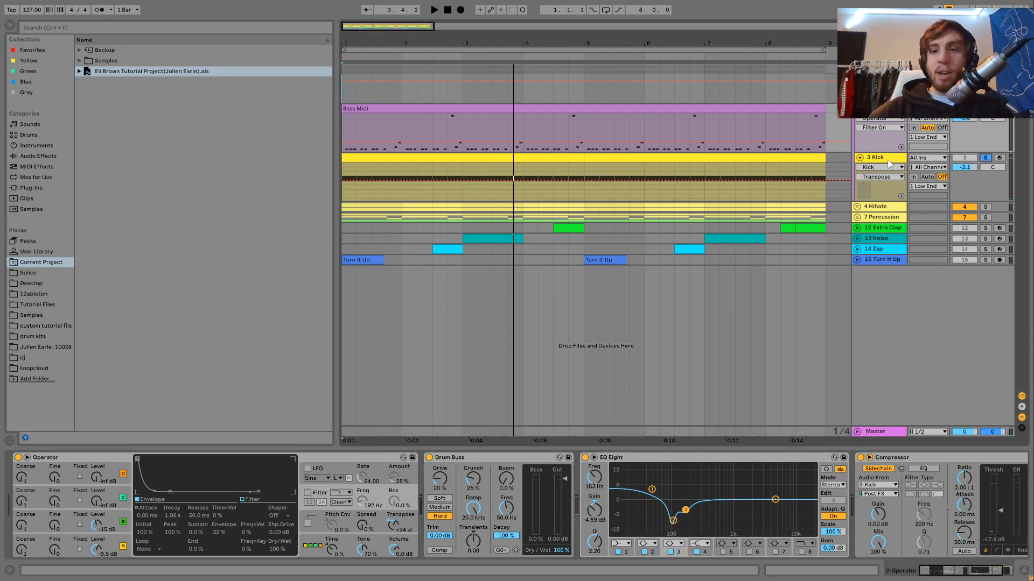
Show the kick's Simpler and raise the kick track volume to 6.0 dB
{"action": "left_click", "coordinate": [878, 157]}
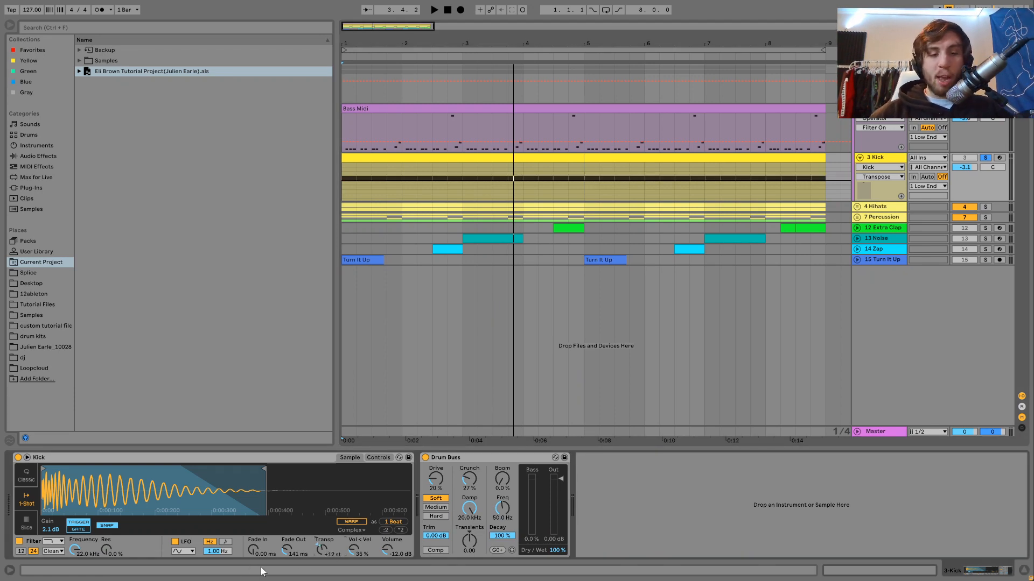
{"action": "left_click", "coordinate": [433, 10]}
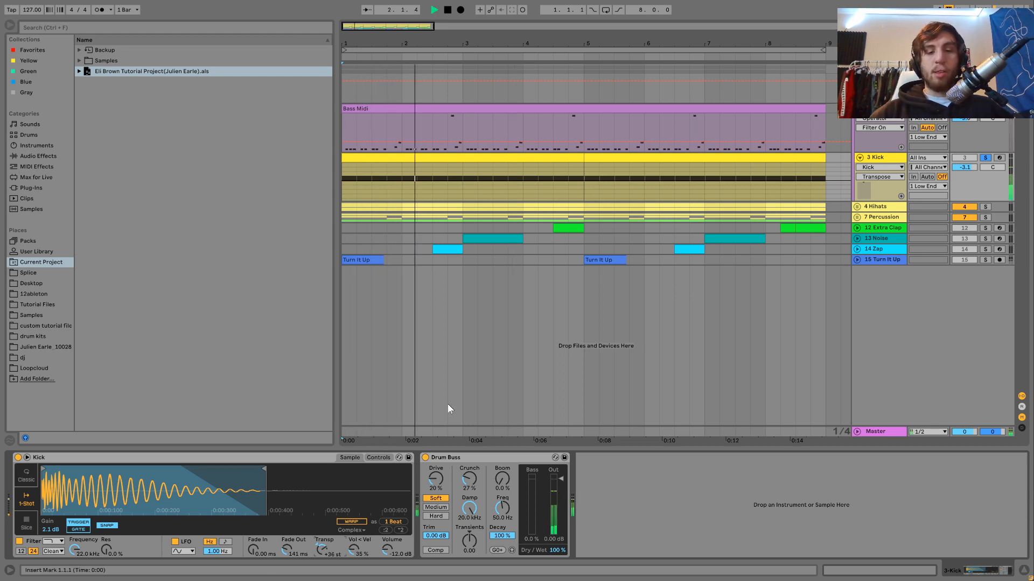
{"action": "left_click", "coordinate": [433, 9]}
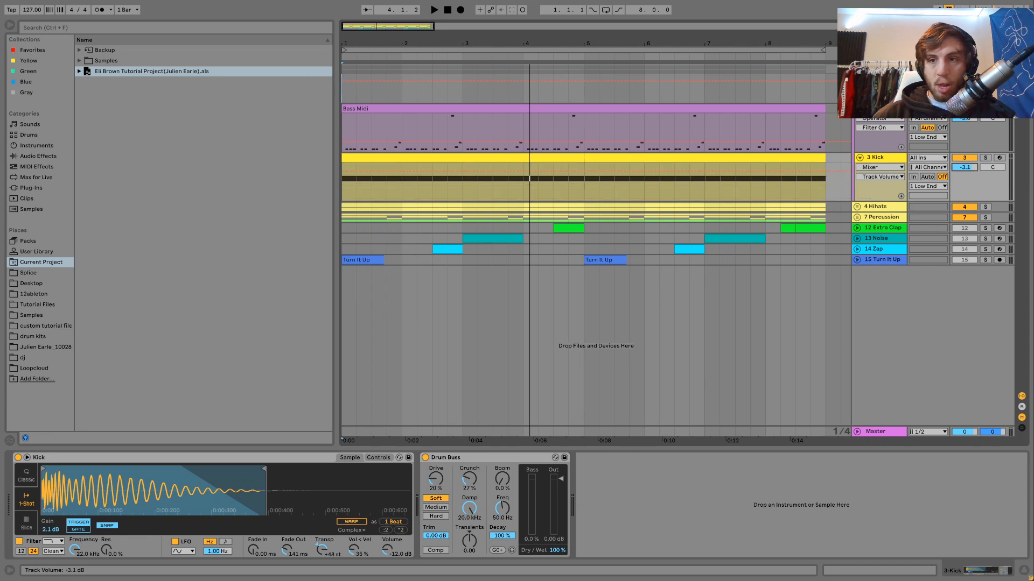
{"action": "left_click", "coordinate": [433, 10]}
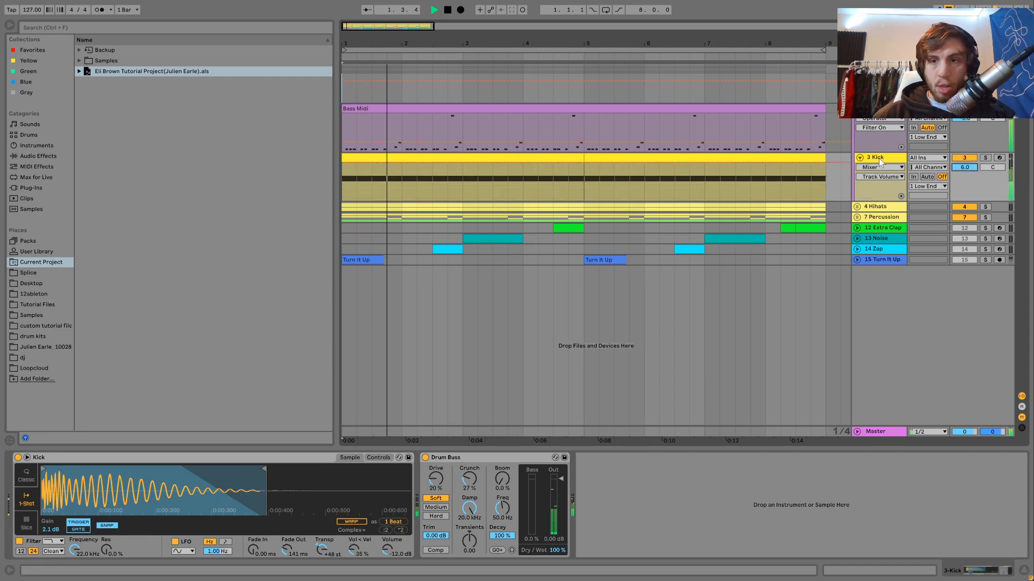
Transpose the kick sample up by whole octaves to +48 st to hear its note
{"action": "left_click", "coordinate": [434, 10]}
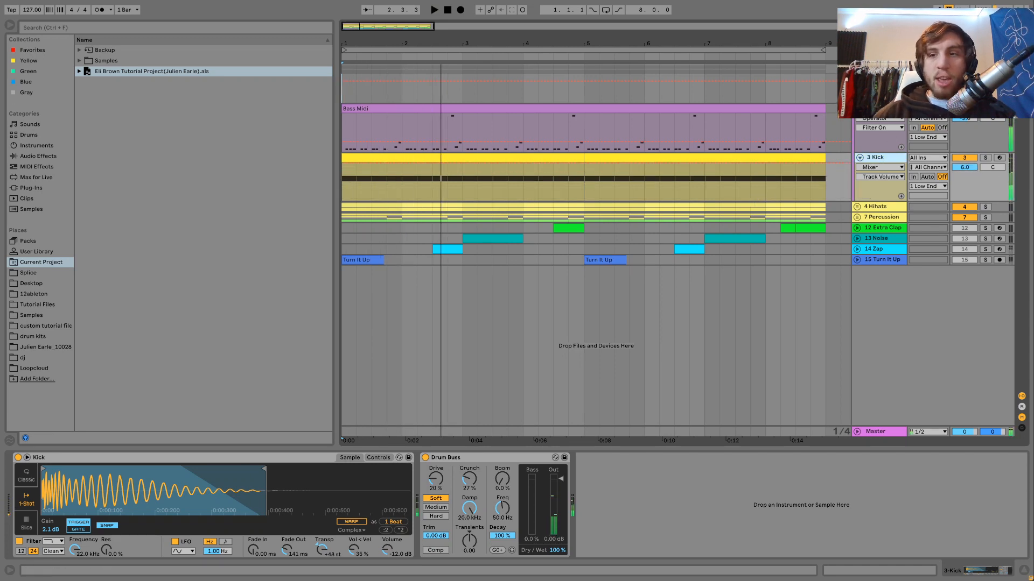
{"action": "left_click", "coordinate": [434, 10]}
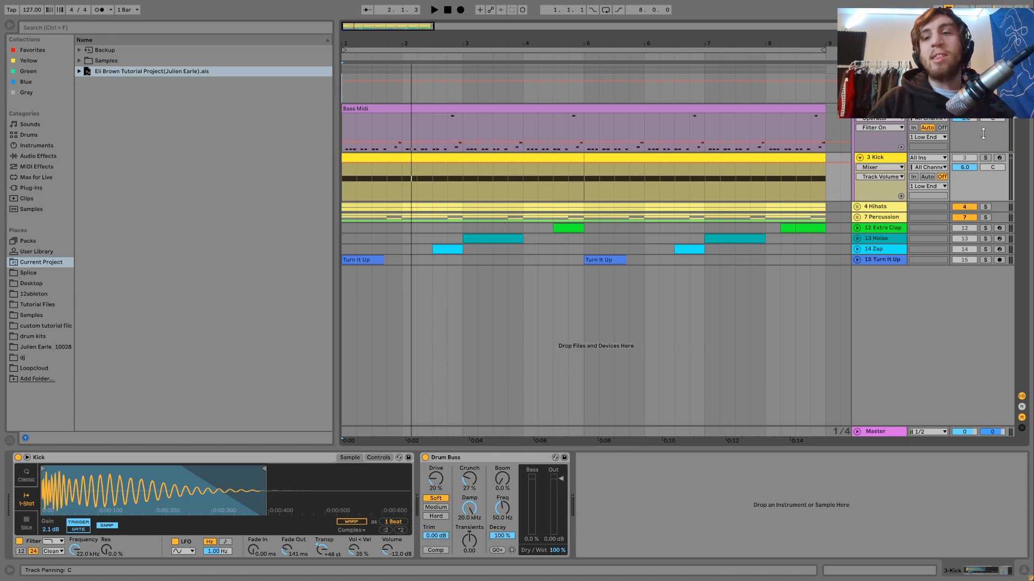
{"action": "left_click", "coordinate": [434, 10]}
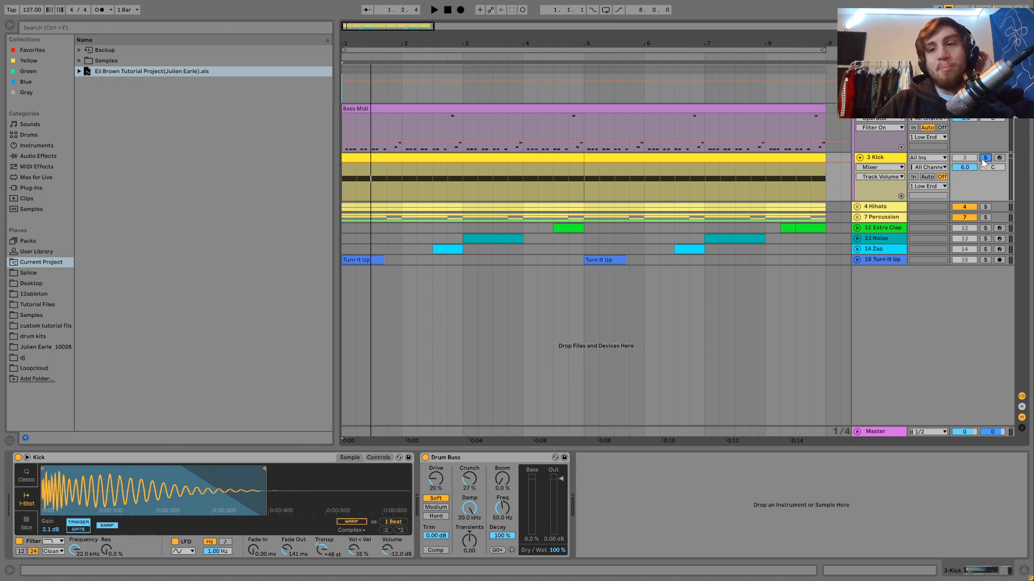
{"action": "left_click", "coordinate": [985, 157]}
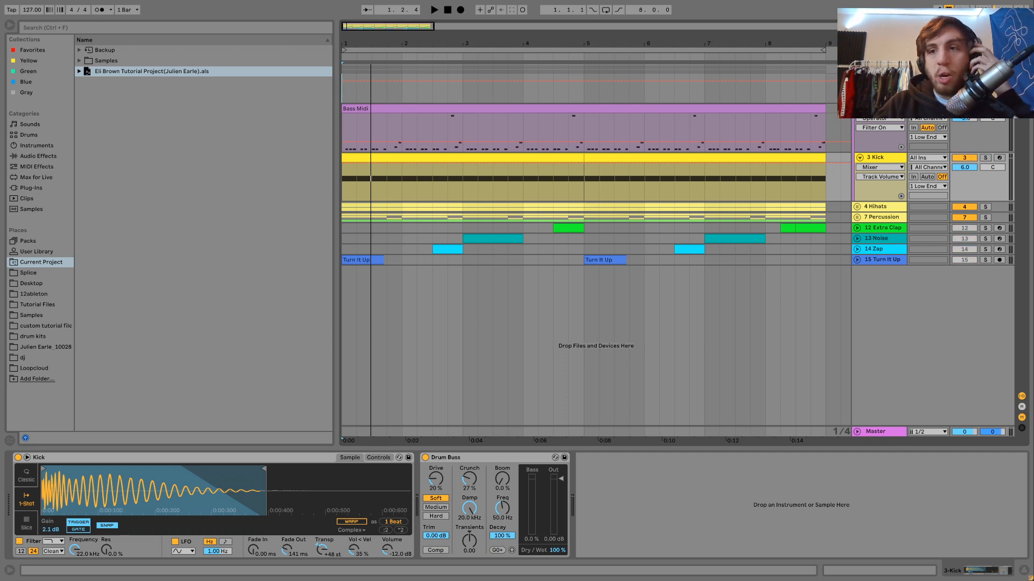
{"action": "left_click", "coordinate": [433, 9]}
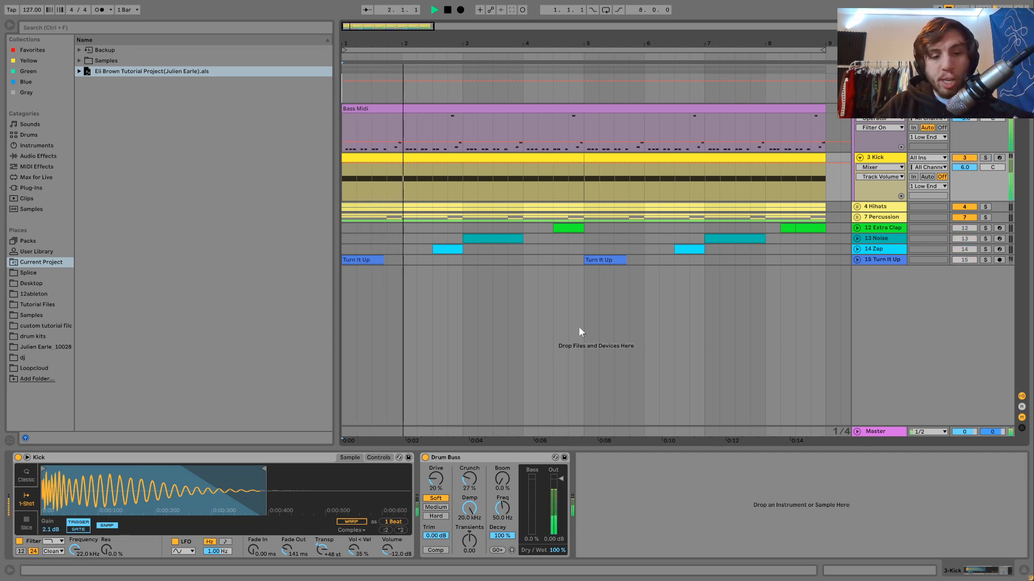
Lower the kick Simpler transpose from 48 st to 45 st while the loop plays
{"action": "left_click", "coordinate": [433, 9]}
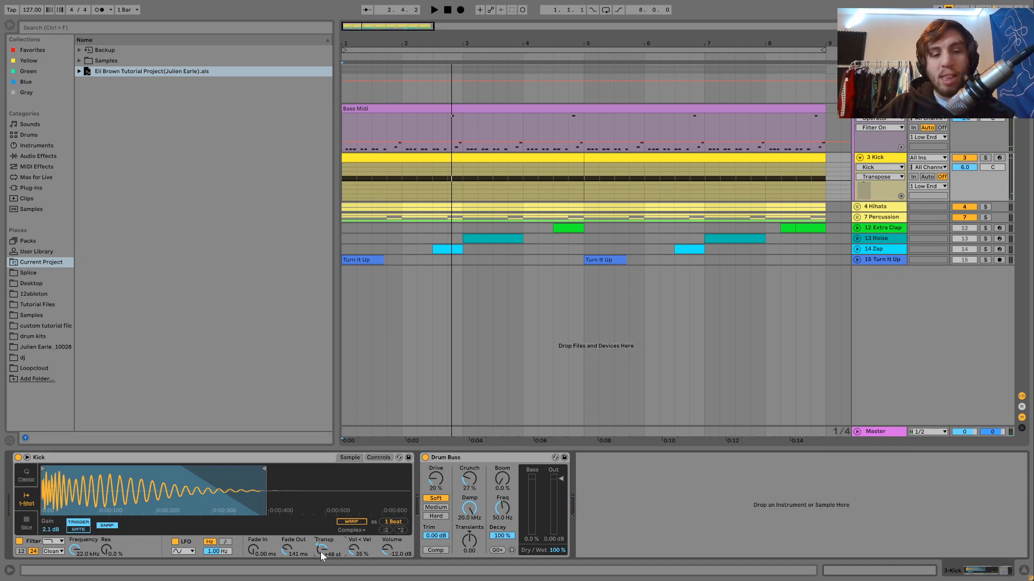
{"action": "left_click", "coordinate": [432, 9]}
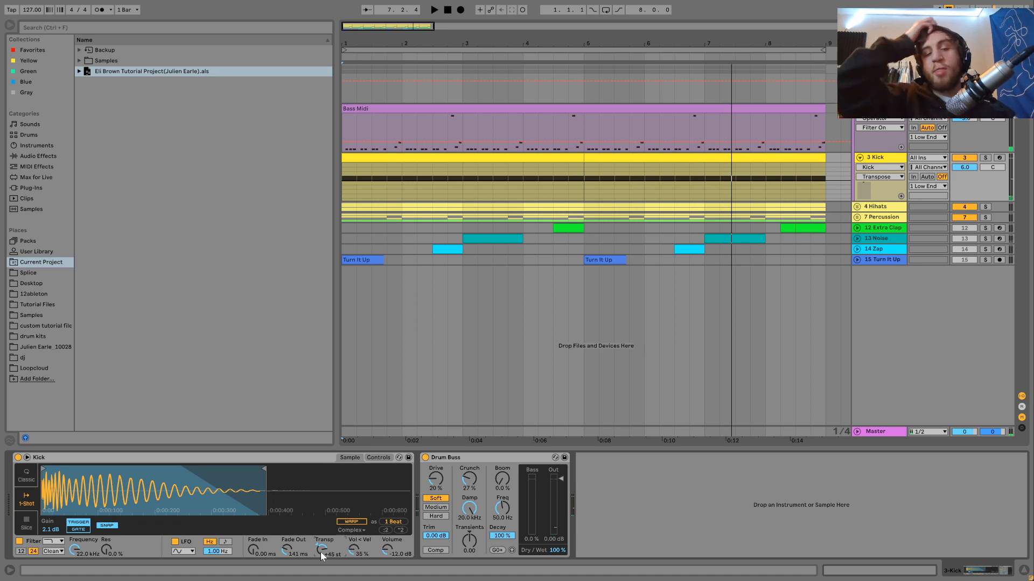
{"action": "left_click", "coordinate": [433, 9]}
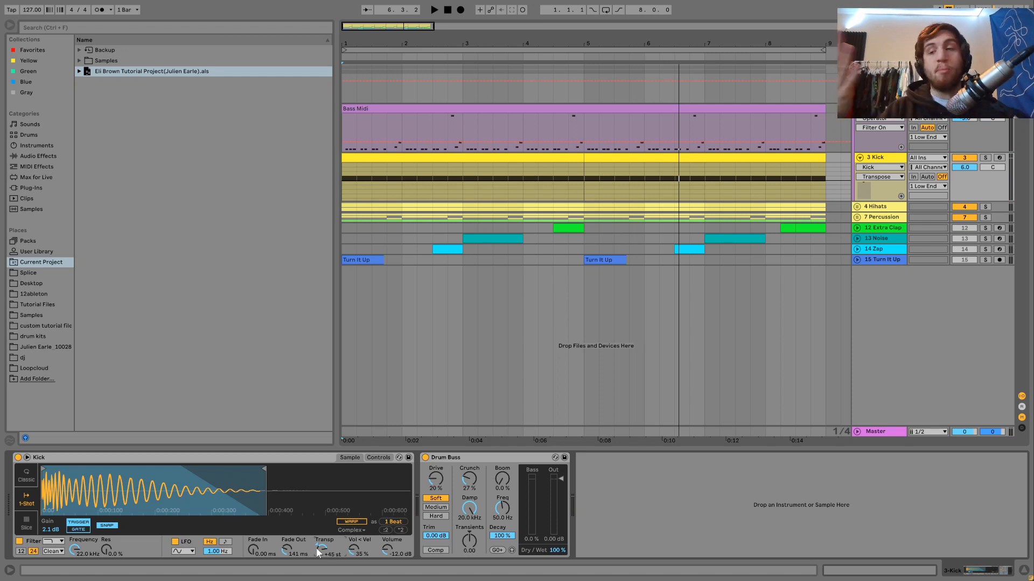
{"action": "left_click", "coordinate": [432, 10]}
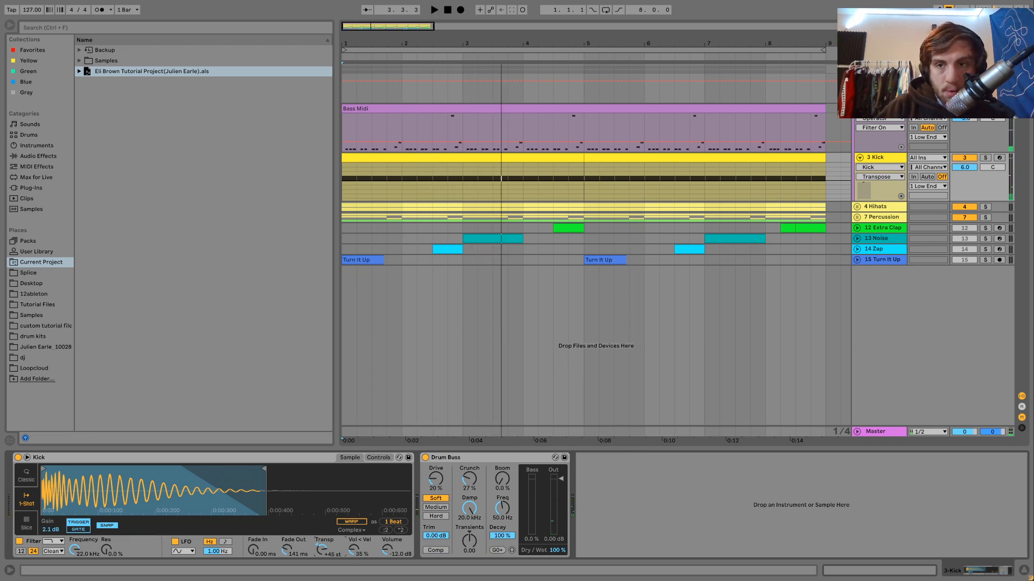
{"action": "left_click", "coordinate": [433, 9]}
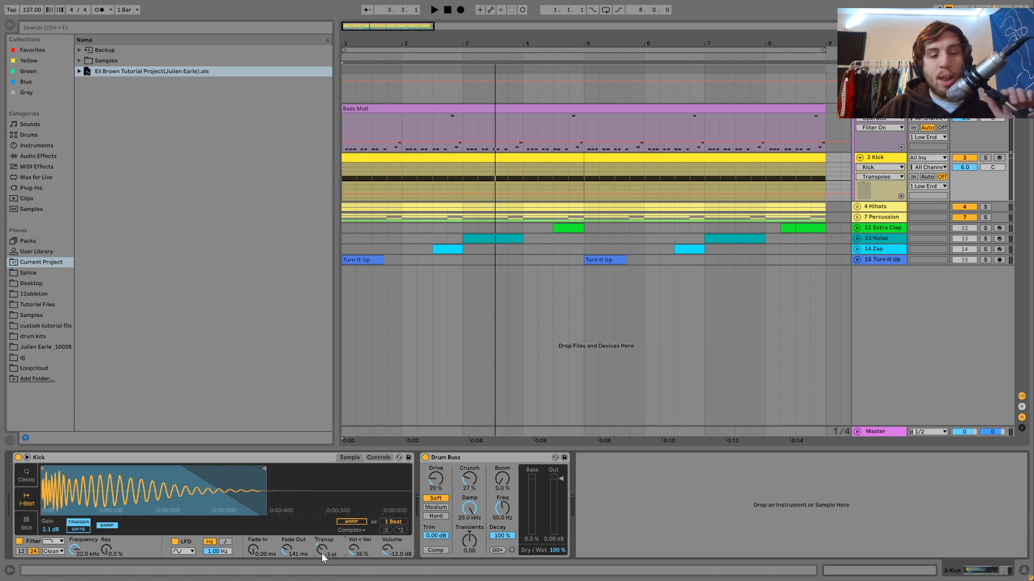
Set the kick transpose to -3 st, volume back to -3.0 dB, and un-solo the tracks
{"action": "left_click", "coordinate": [880, 166]}
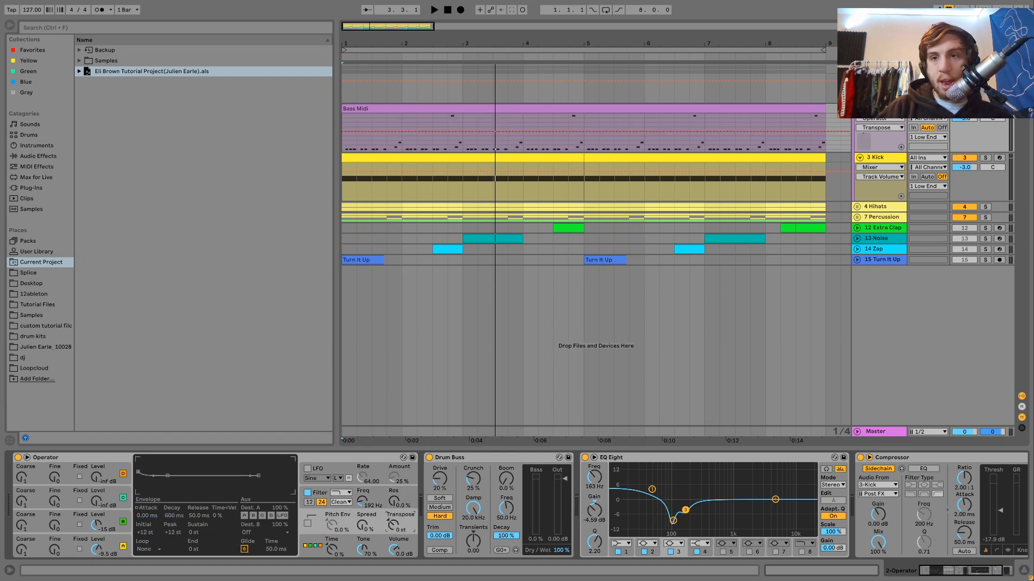
{"action": "left_click", "coordinate": [433, 10]}
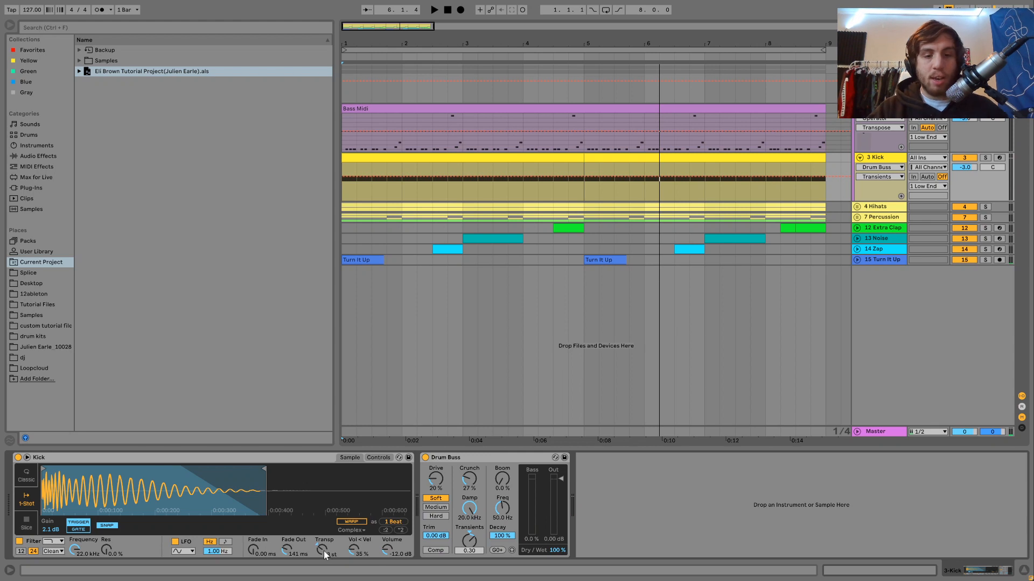
{"action": "left_click", "coordinate": [433, 10]}
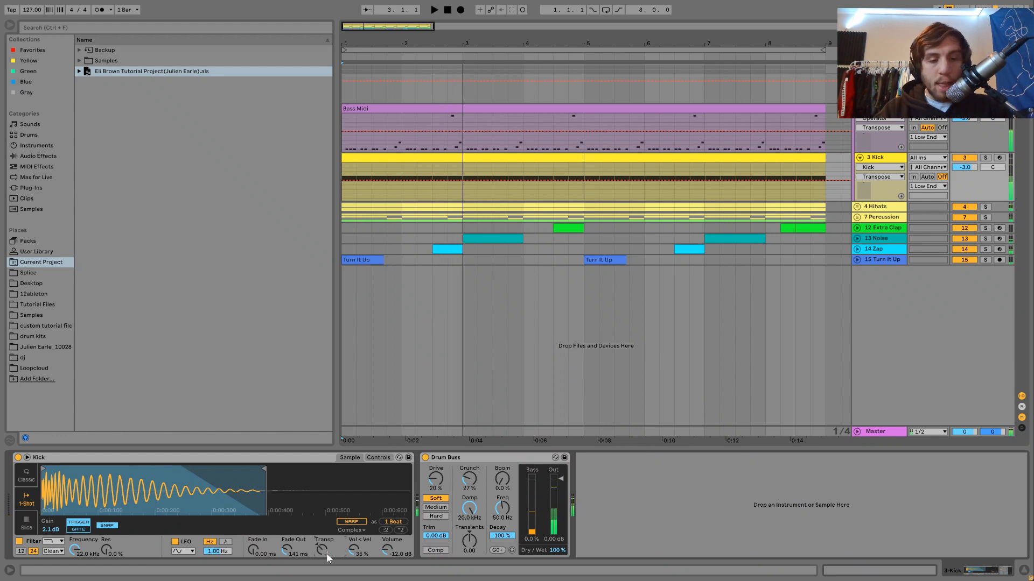
{"action": "left_click", "coordinate": [433, 10]}
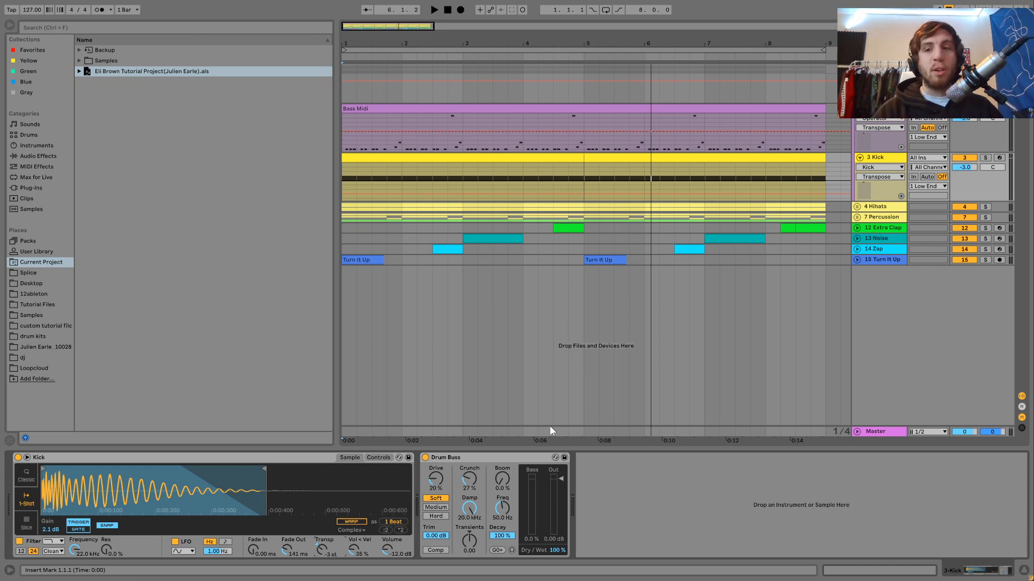
{"action": "left_click", "coordinate": [433, 10]}
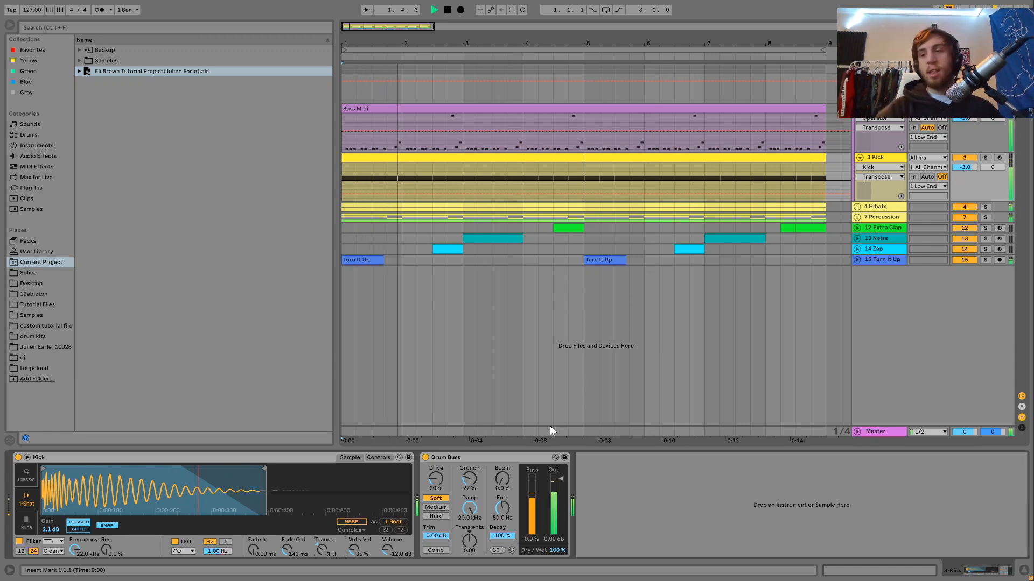
{"action": "left_click", "coordinate": [432, 10]}
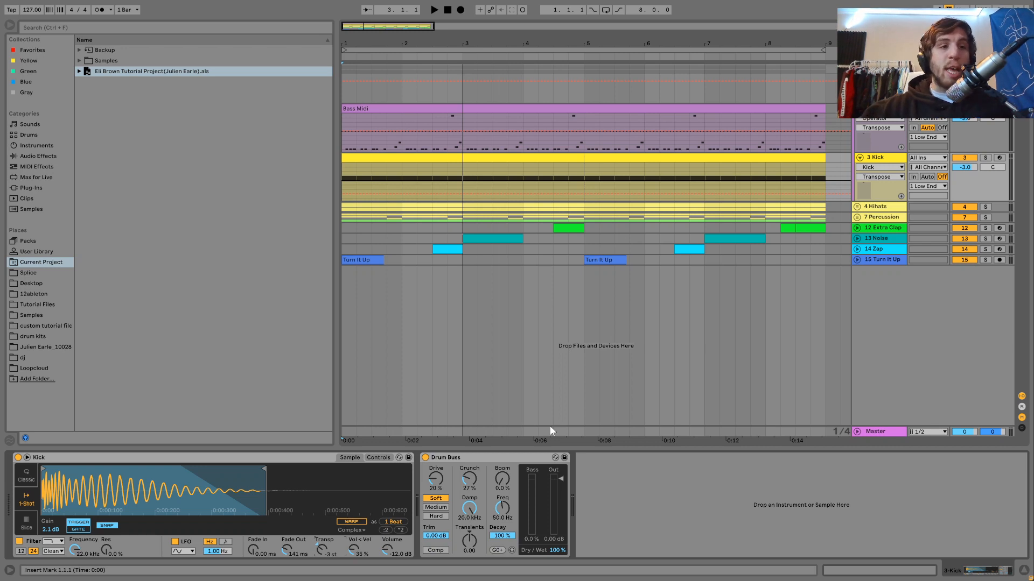
{"action": "mouse_move", "coordinate": [932, 381]}
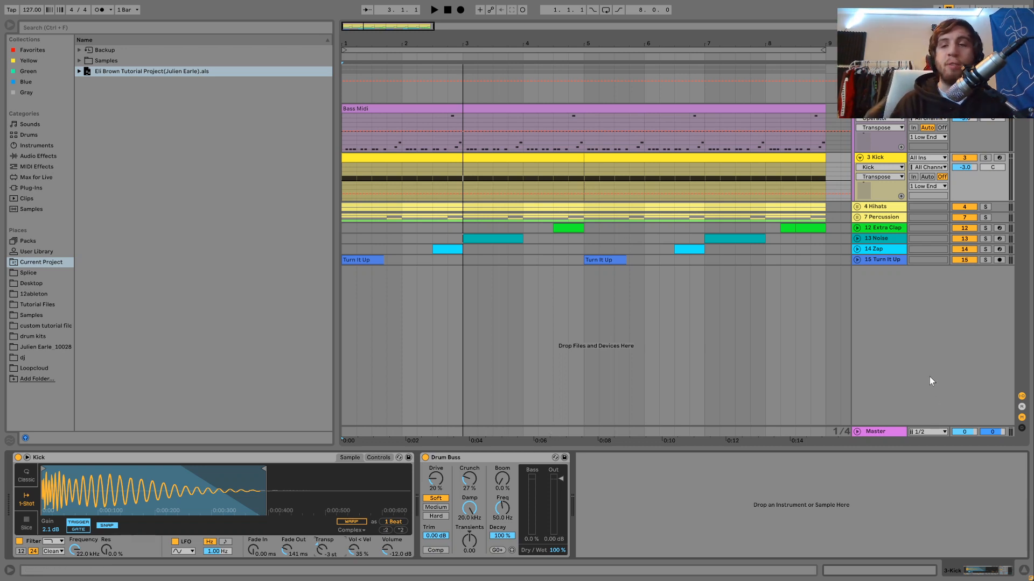